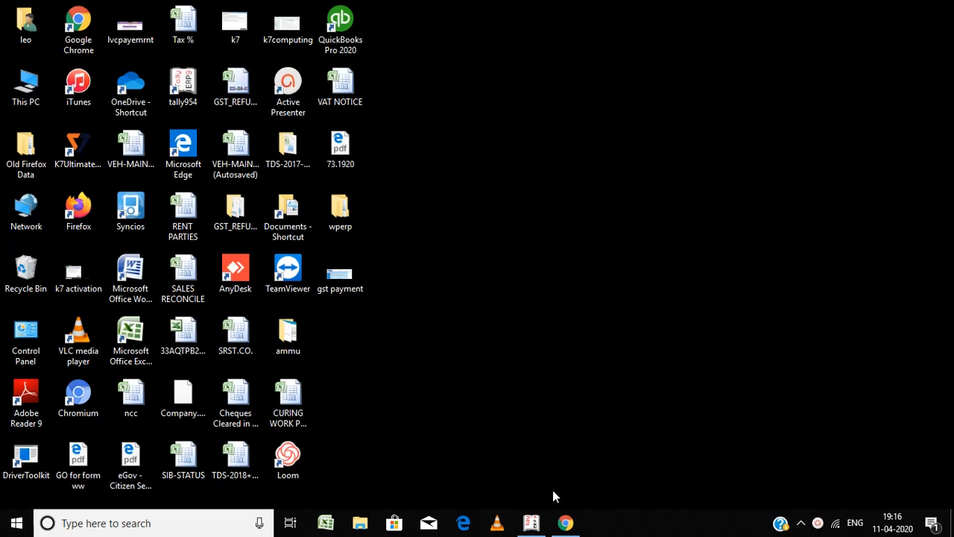
- Bring Tally to the front and reach the GST Reports under Display > Statutory Reports
left_click(531, 523)
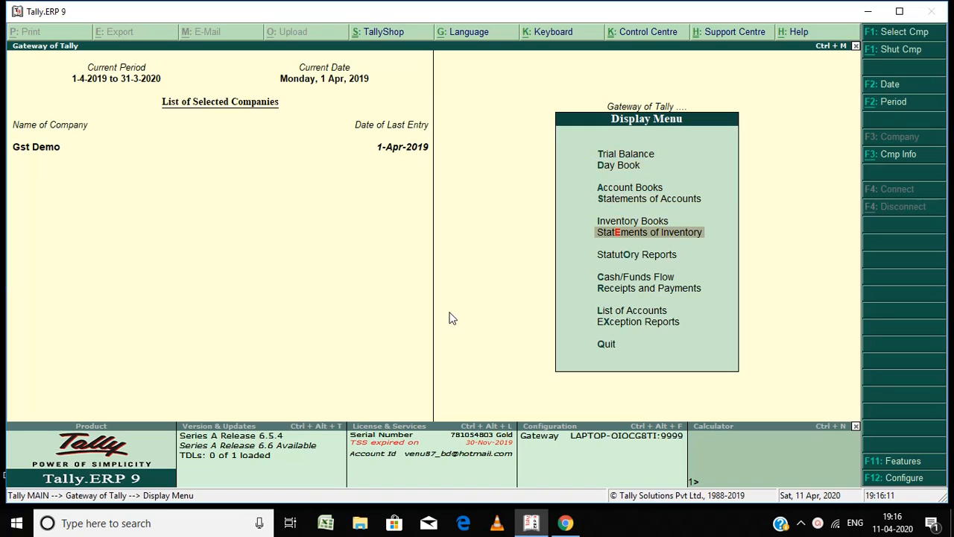
mouse_move(636, 254)
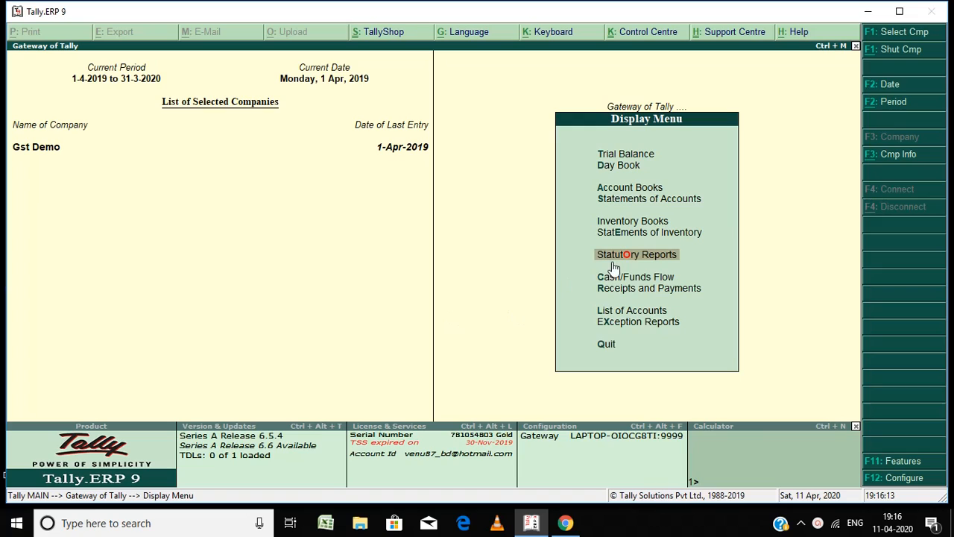
left_click(636, 254)
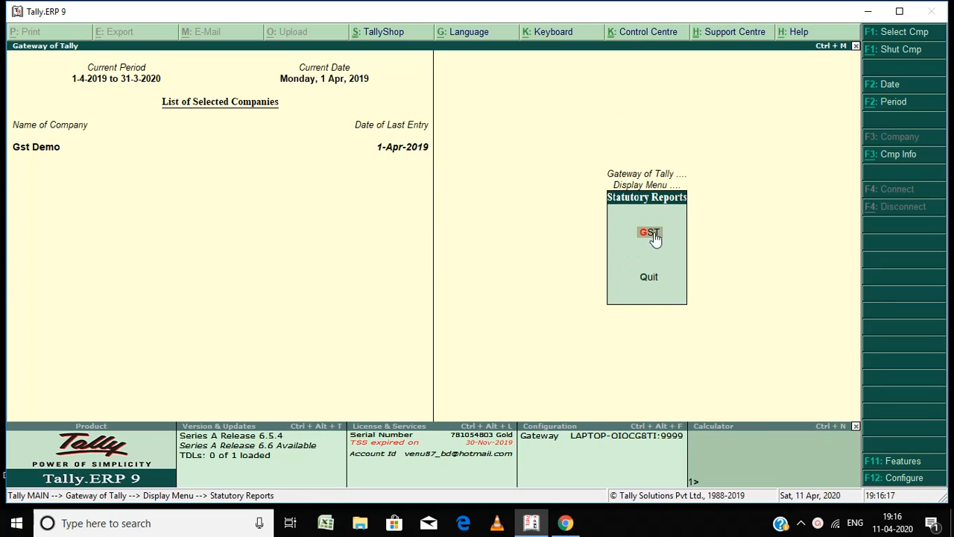
left_click(650, 232)
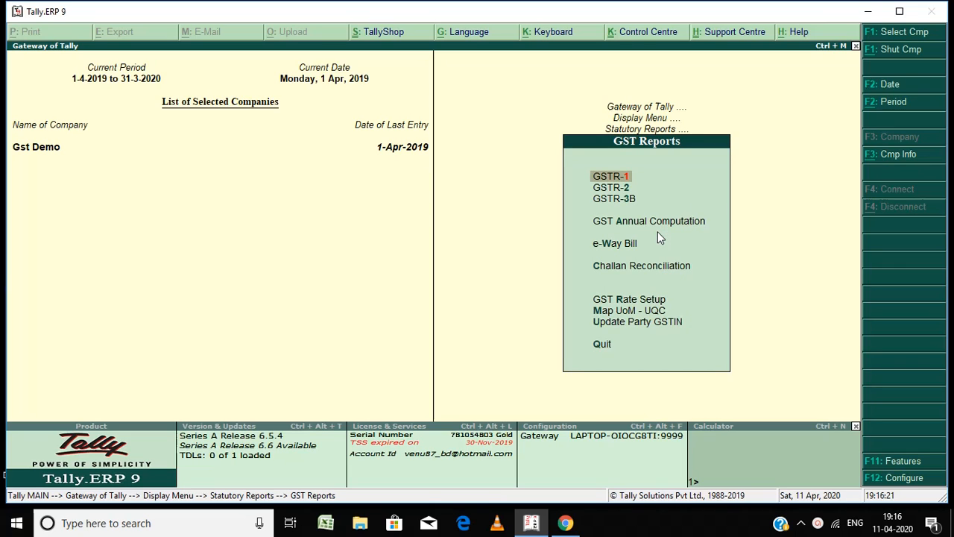
- Open the GSTR-1 return summary for April 2019
left_click(610, 176)
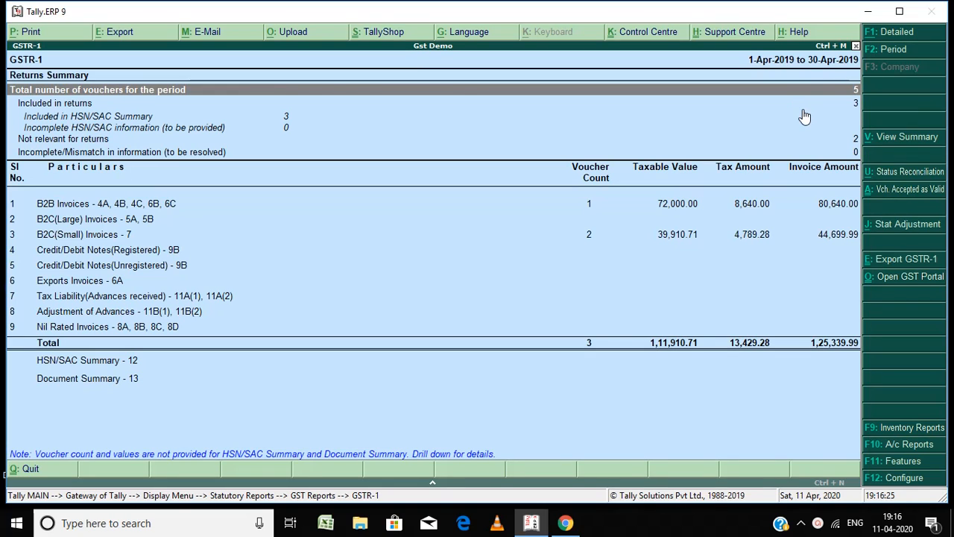
mouse_move(652, 181)
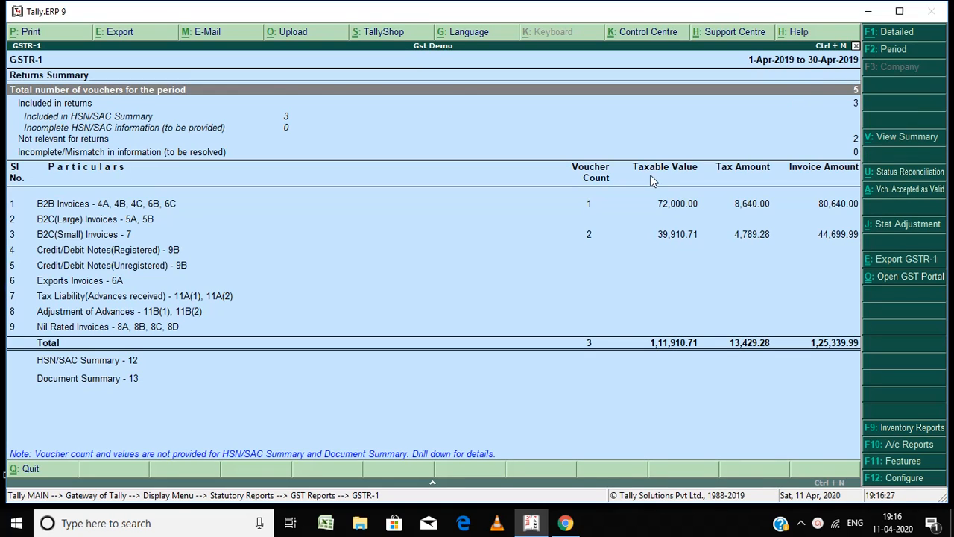
mouse_move(680, 134)
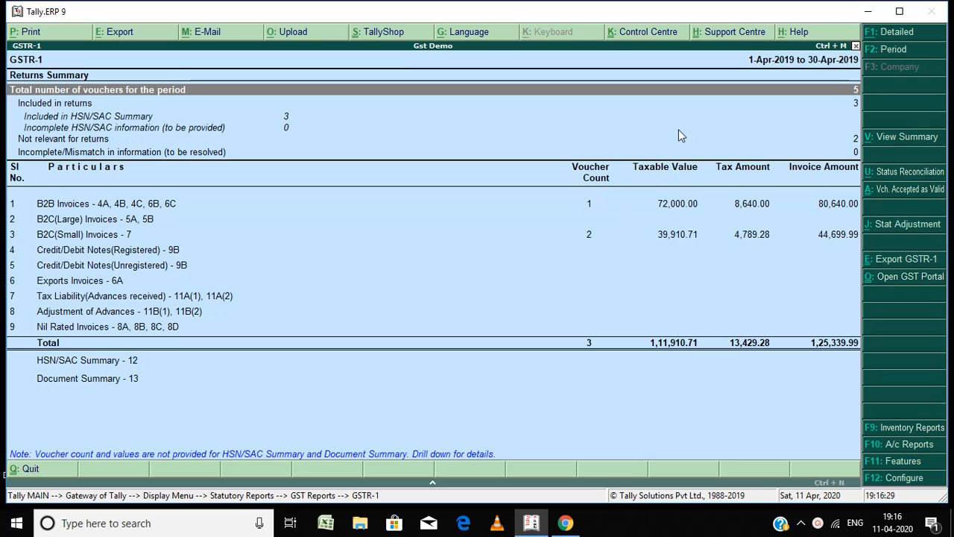
mouse_move(637, 162)
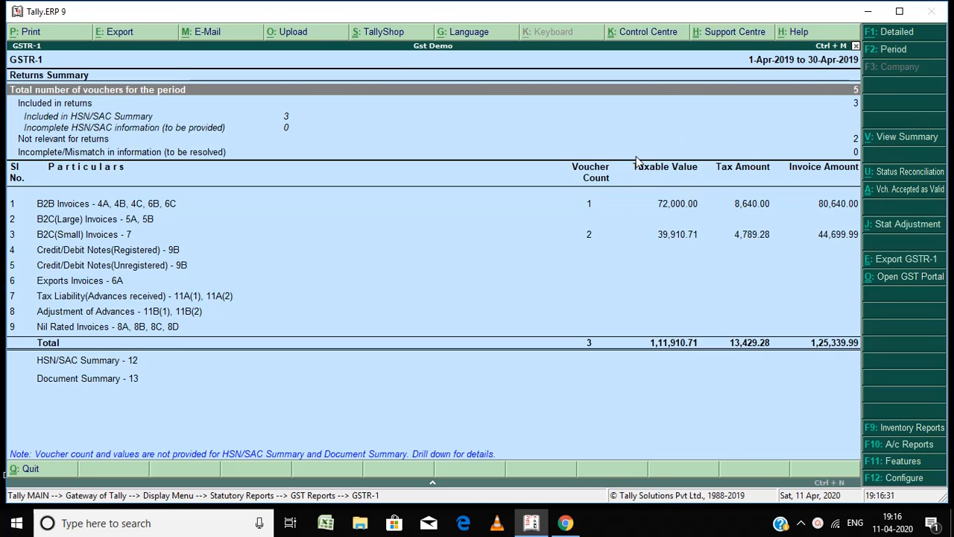
mouse_move(633, 154)
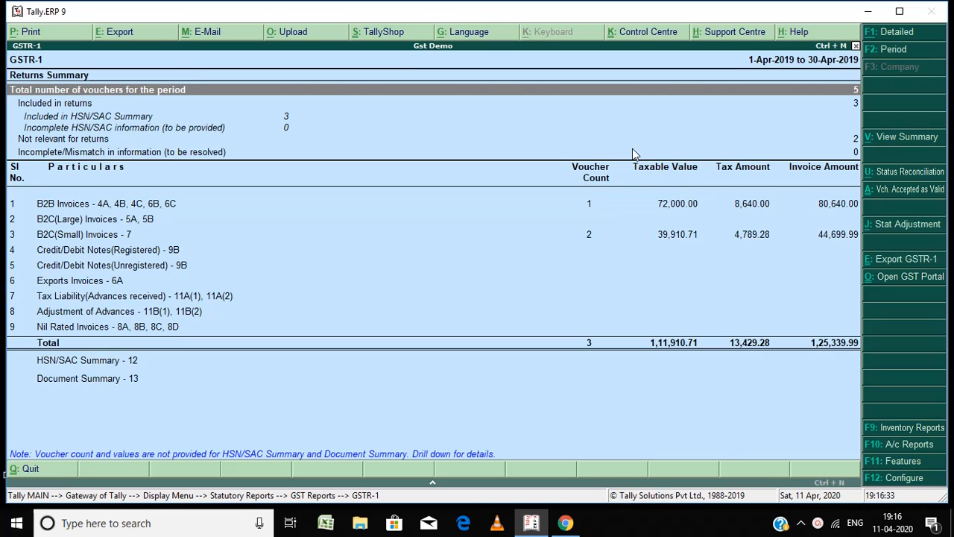
mouse_move(736, 153)
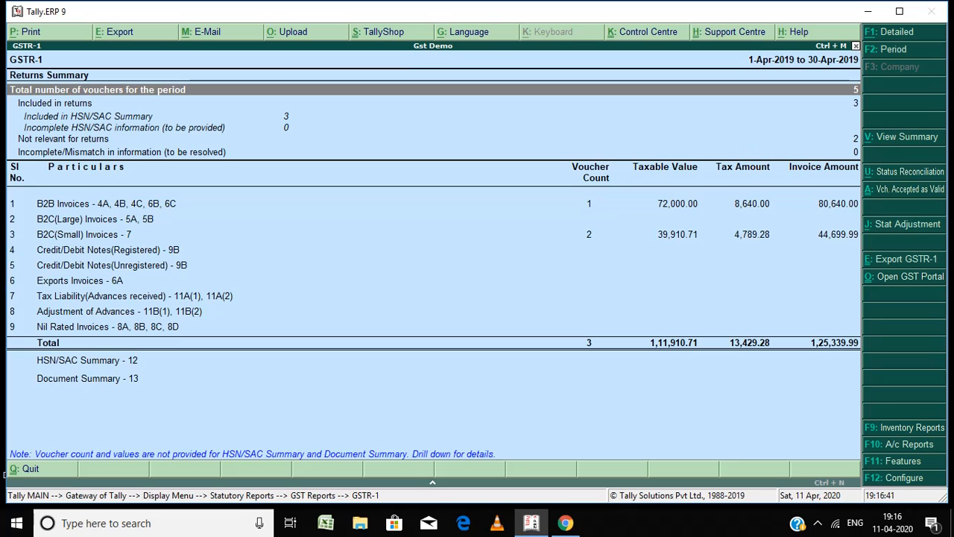
mouse_move(639, 312)
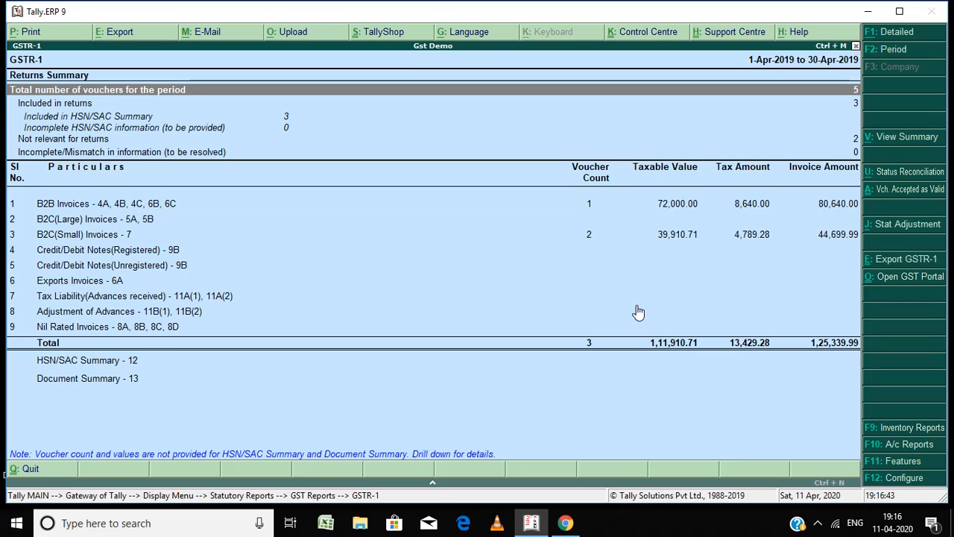
mouse_move(380, 39)
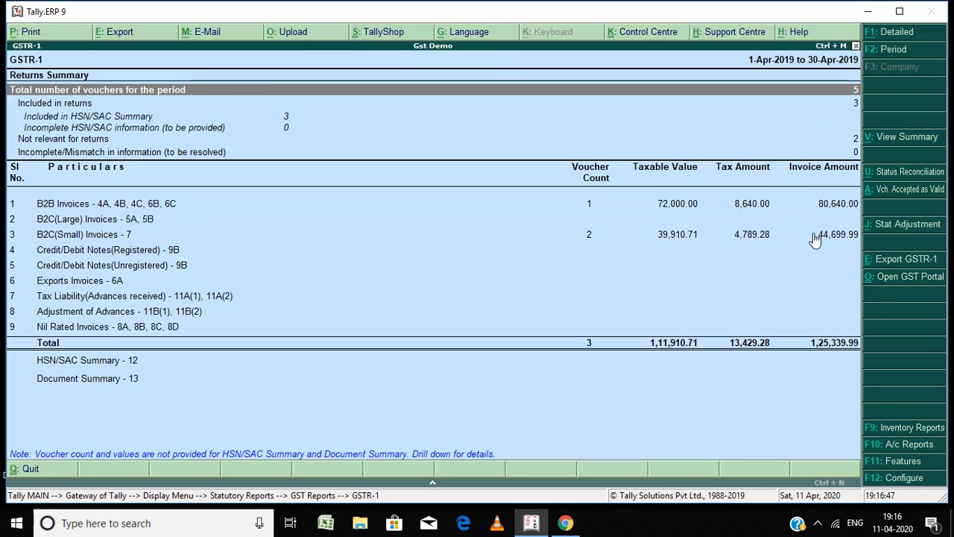
mouse_move(915, 265)
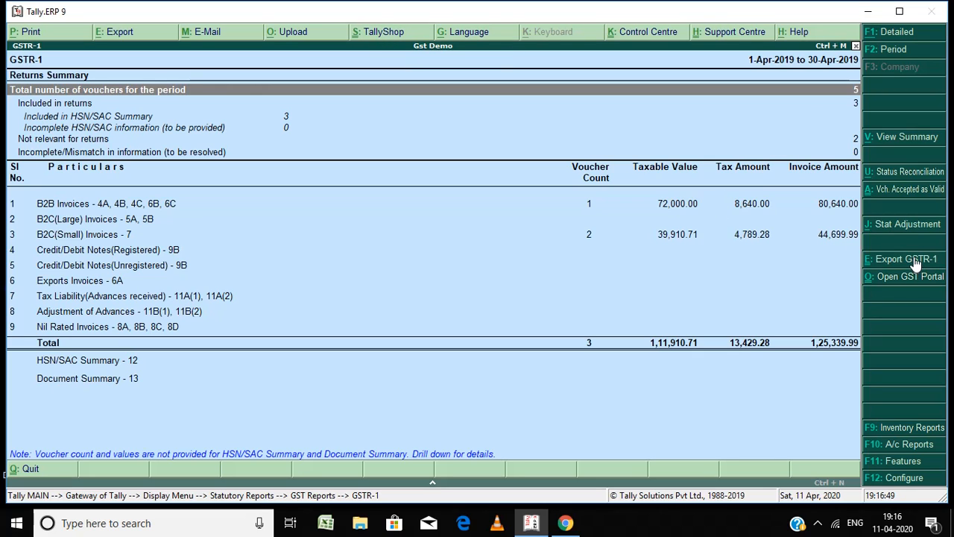
- Export GSTR-1 as JSON to c:\exports with the suggested file name and all vouchers
left_click(905, 258)
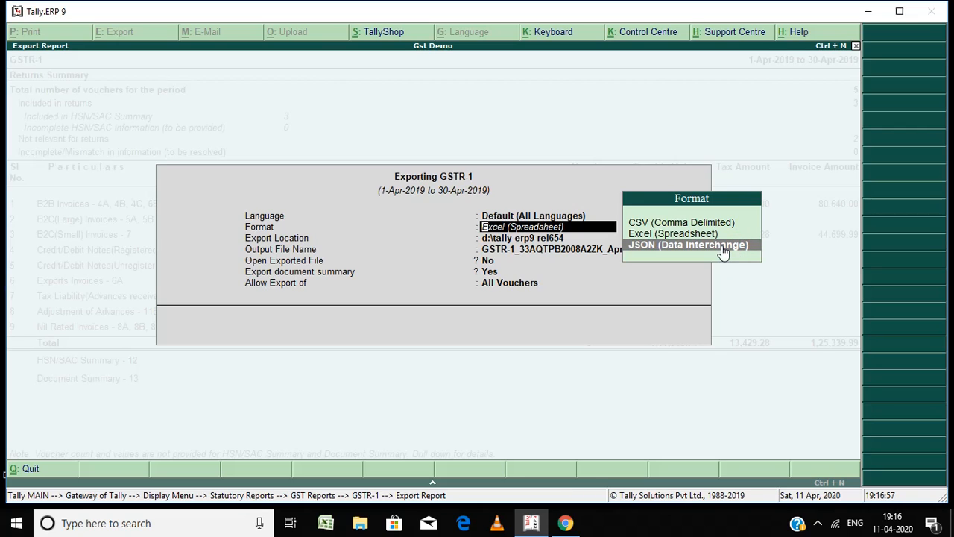
left_click(687, 244)
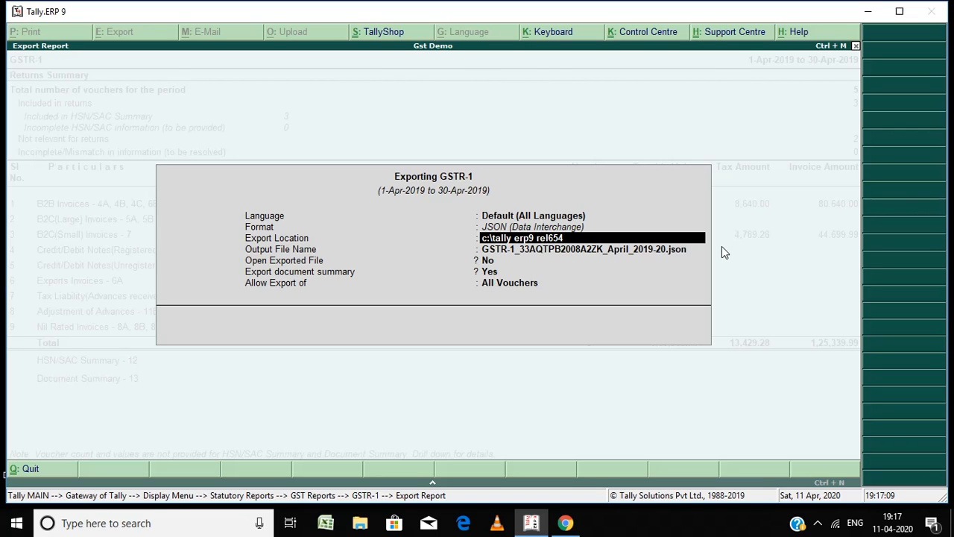
key("BackSpace")
type("c:\\exports")
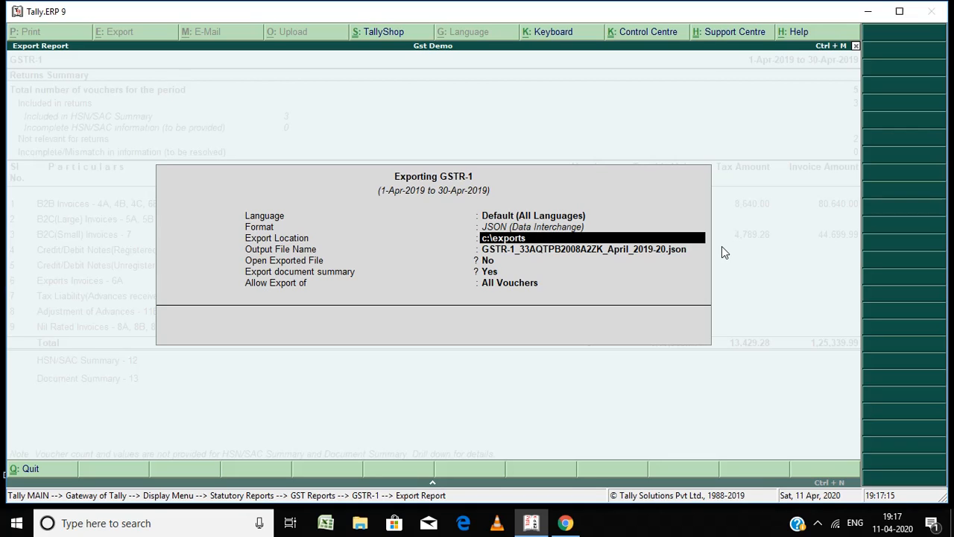
mouse_move(719, 243)
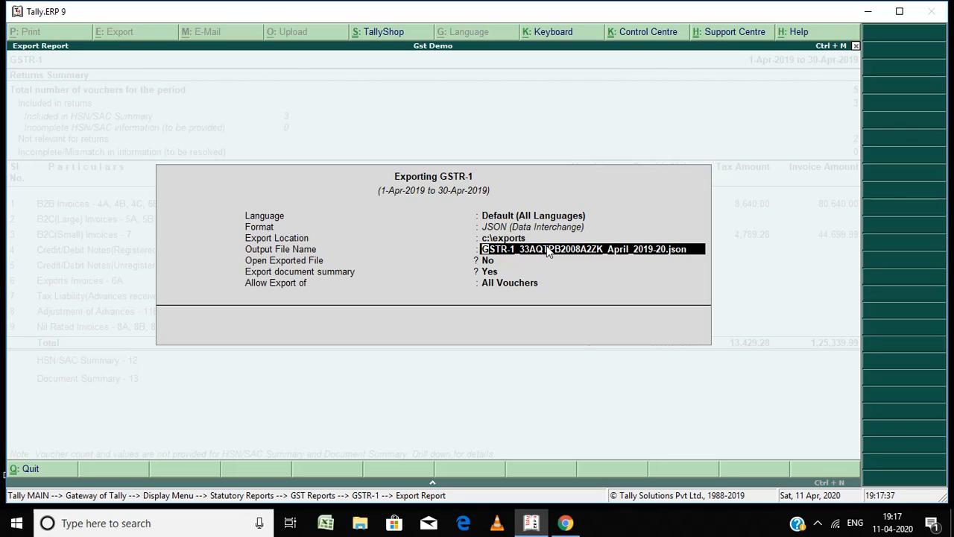
key("Enter")
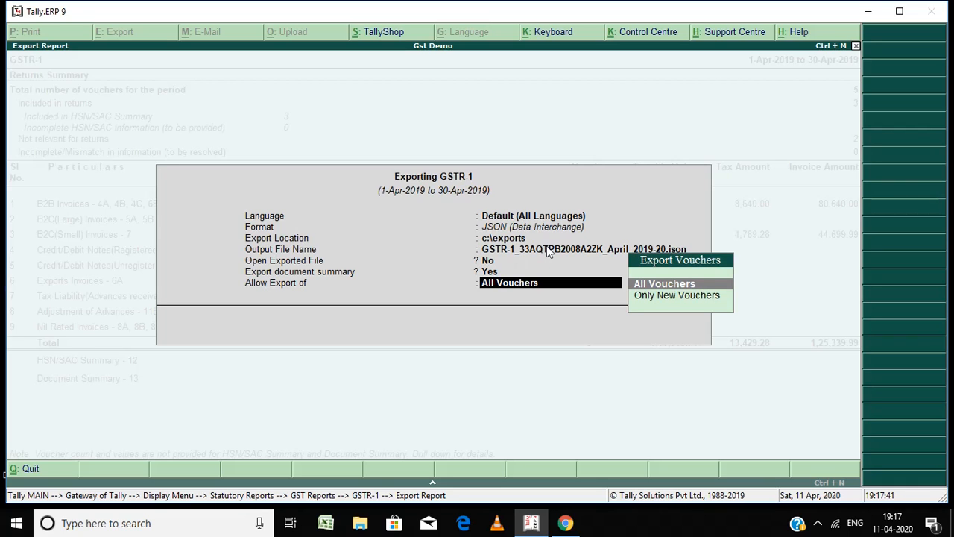
left_click(664, 283)
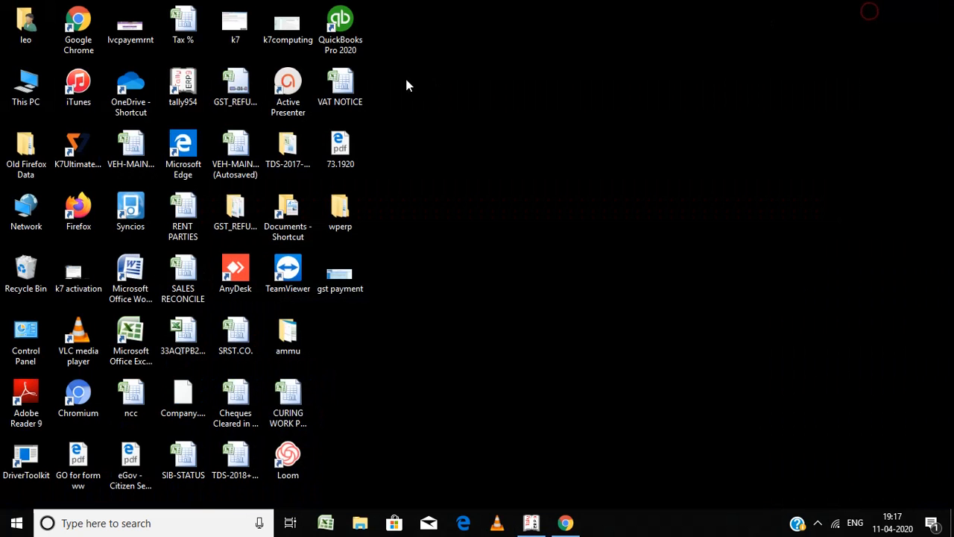
left_click(26, 86)
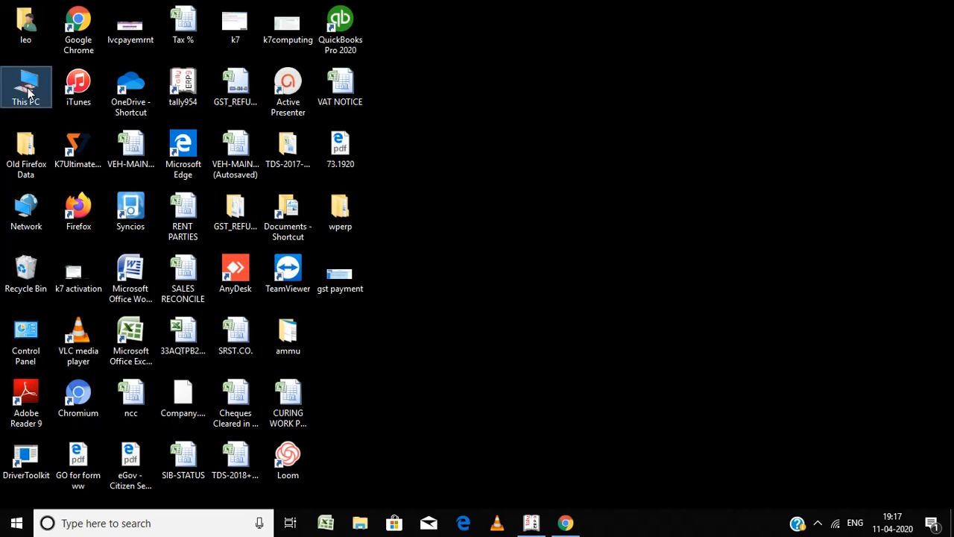
double_click(25, 82)
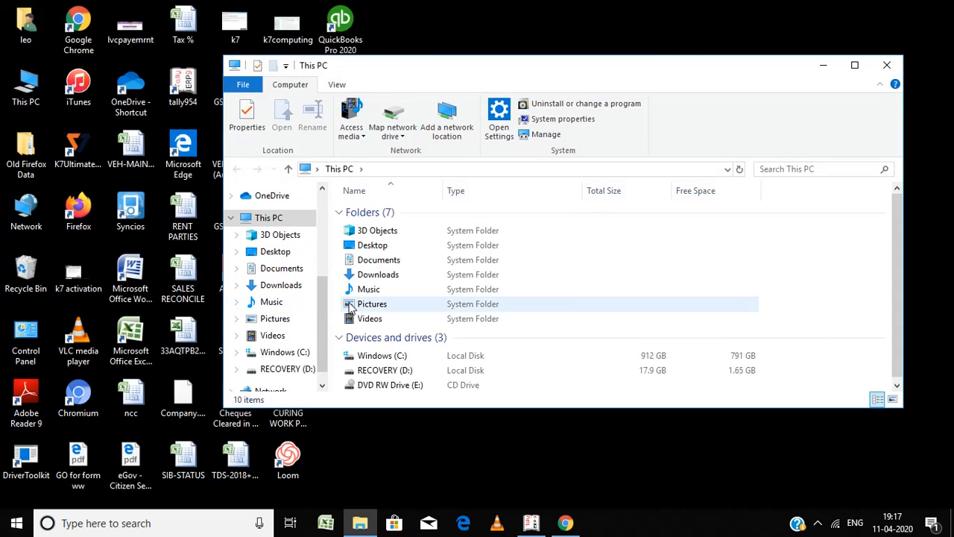
left_click(285, 352)
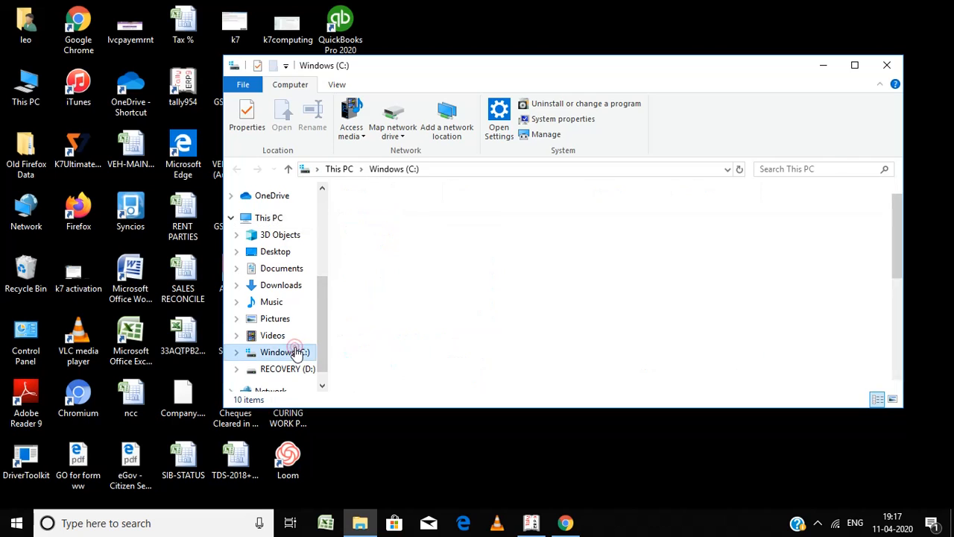
double_click(285, 352)
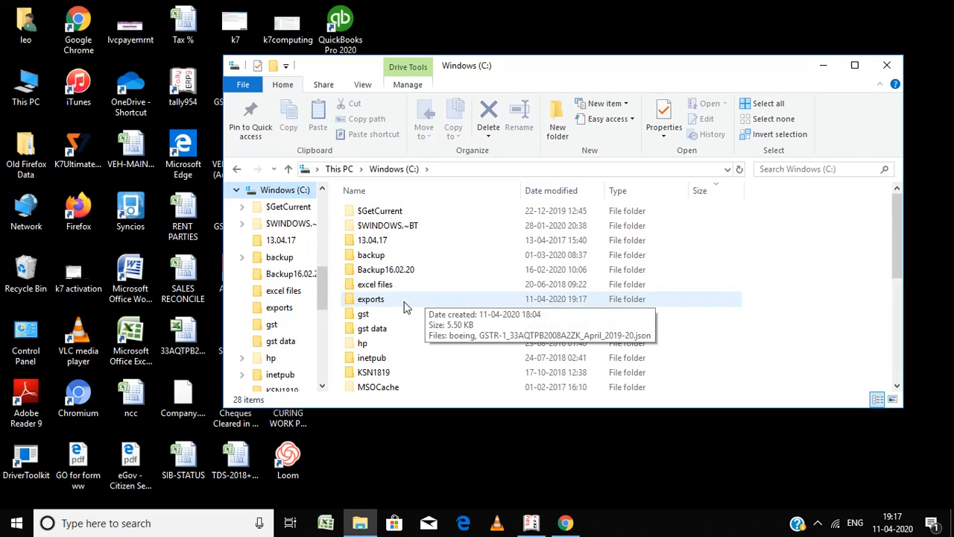
double_click(370, 299)
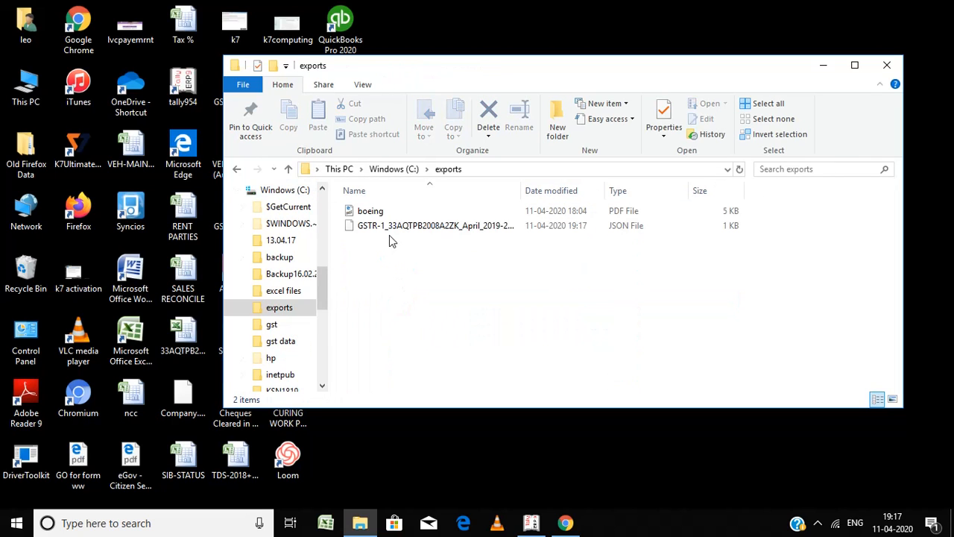
mouse_move(623, 243)
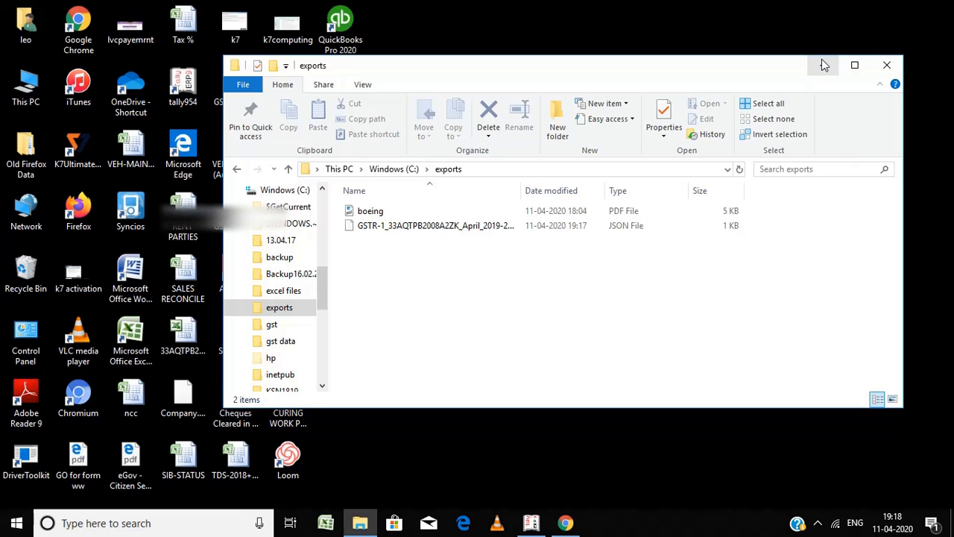
left_click(822, 65)
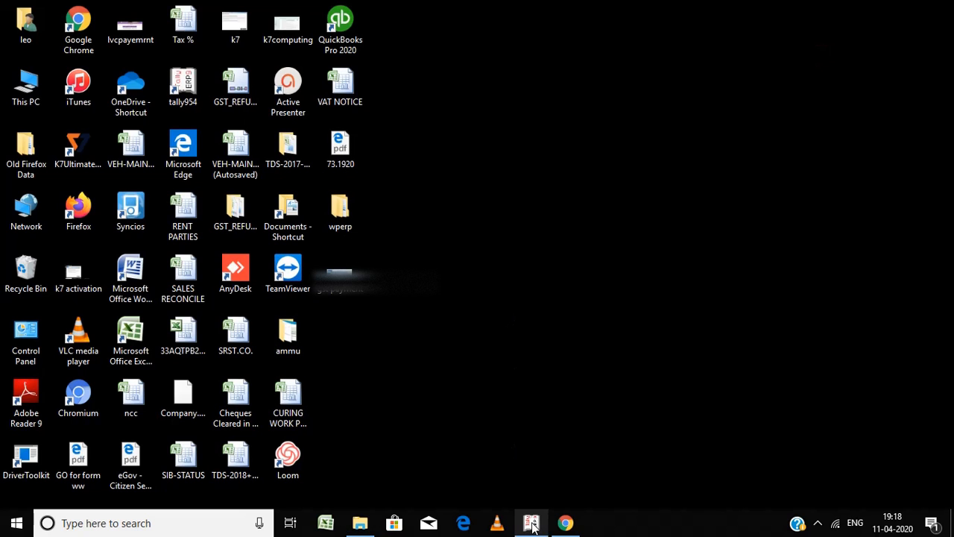
- Bring Tally back to the front and open the GSTR-3B return for April 2019
left_click(530, 522)
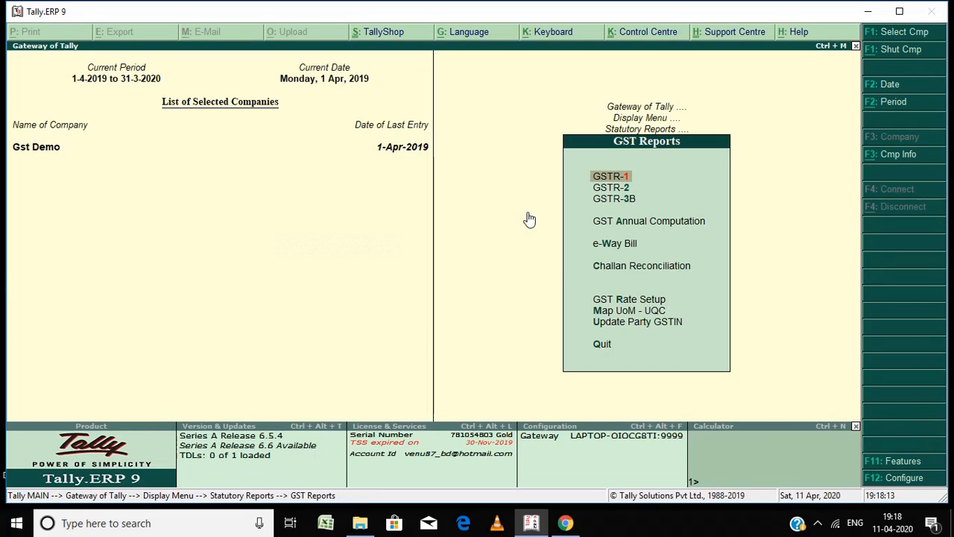
key("down")
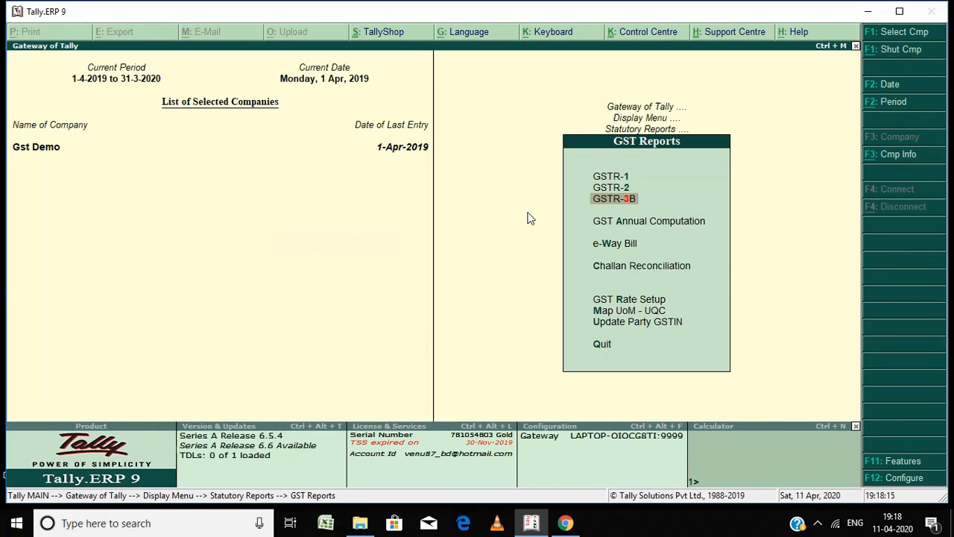
left_click(613, 198)
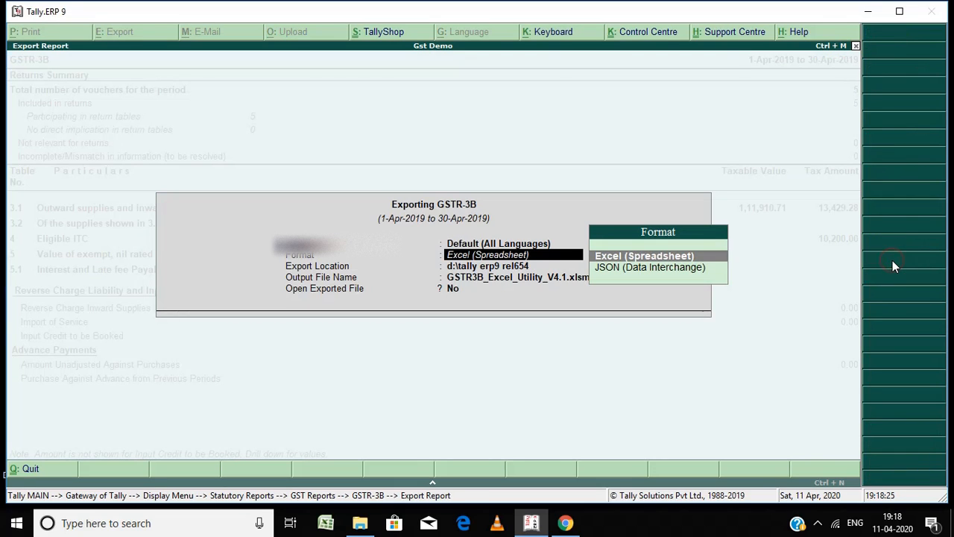
- Export GSTR-3B in JSON format to the c:\exports folder
key("Down")
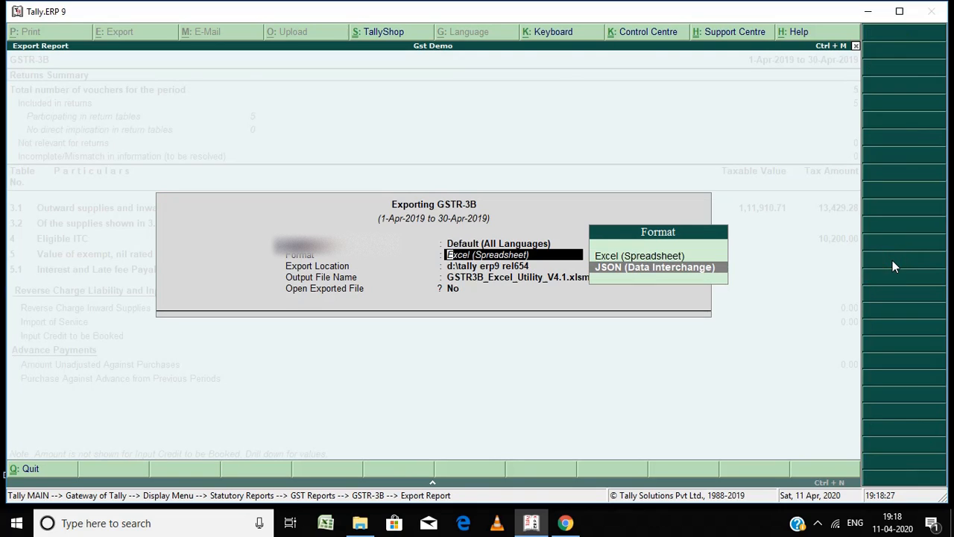
left_click(654, 267)
type("c:\\tally e")
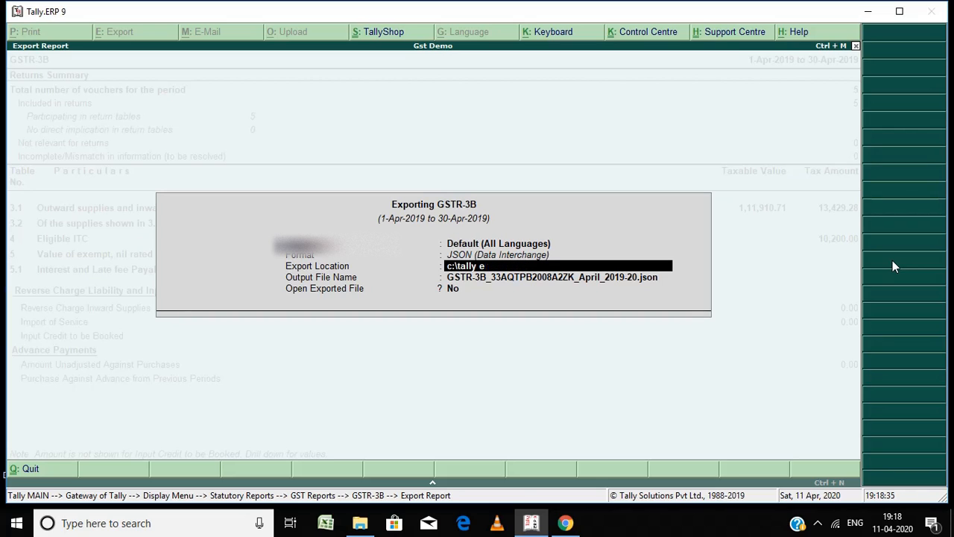
key("Backspace")
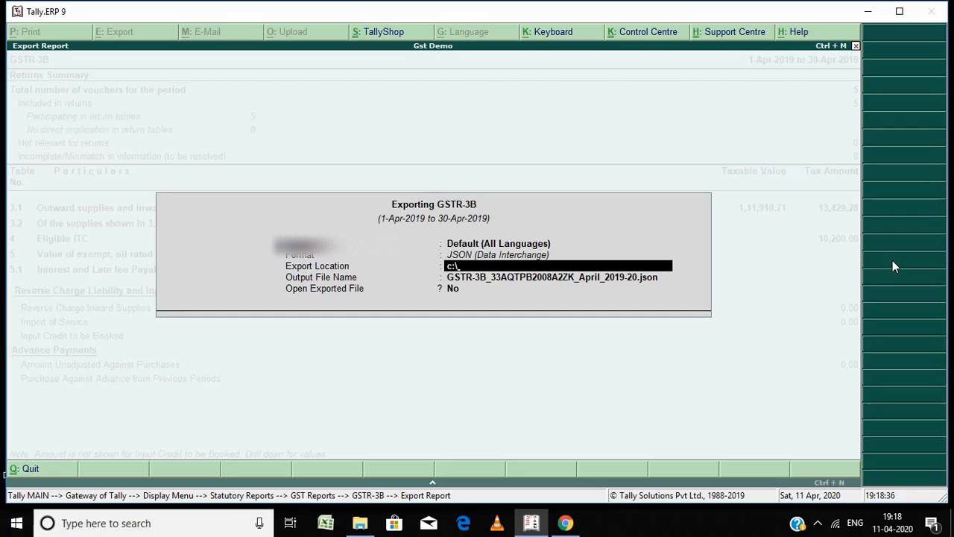
type("exports")
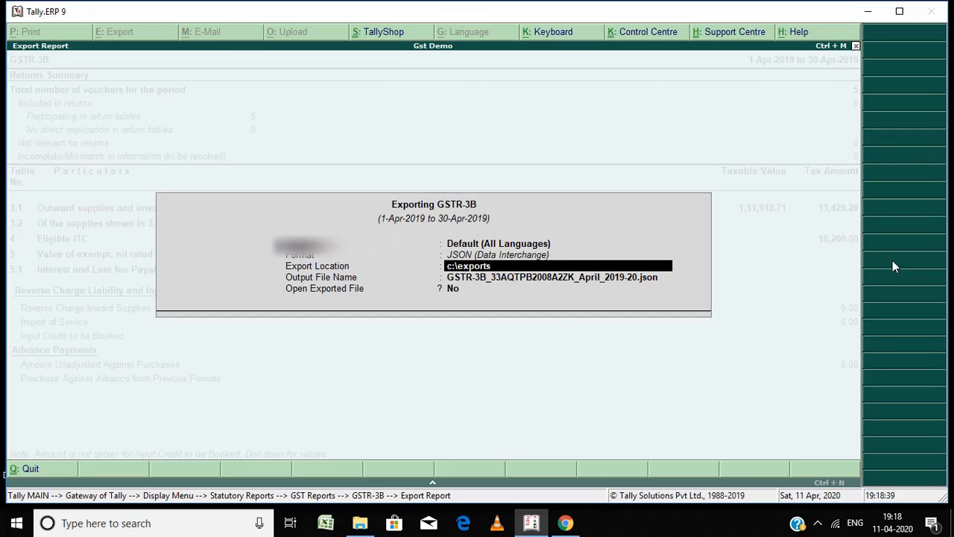
key("enter")
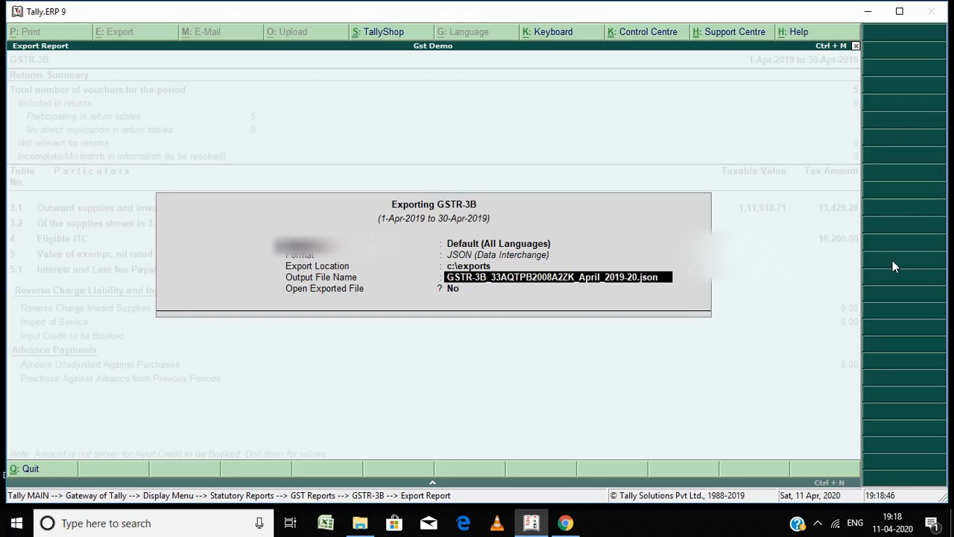
key("enter")
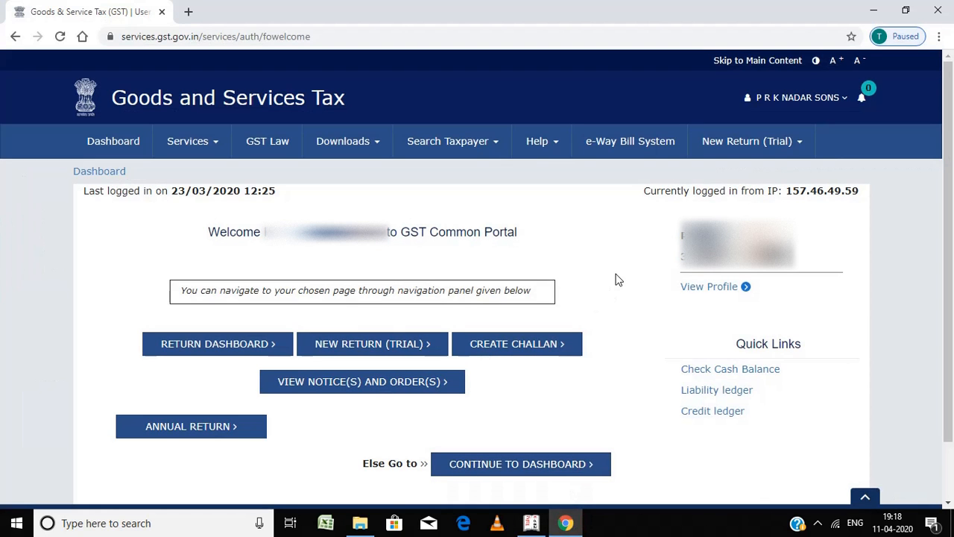
mouse_move(228, 345)
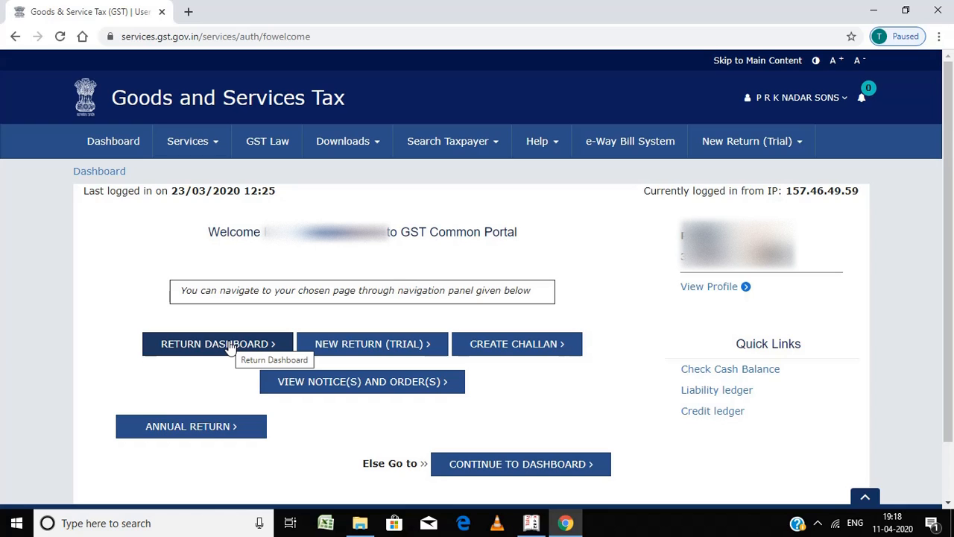
- Search the Returns dashboard for financial year 2019-20 with March as the filing period
left_click(217, 344)
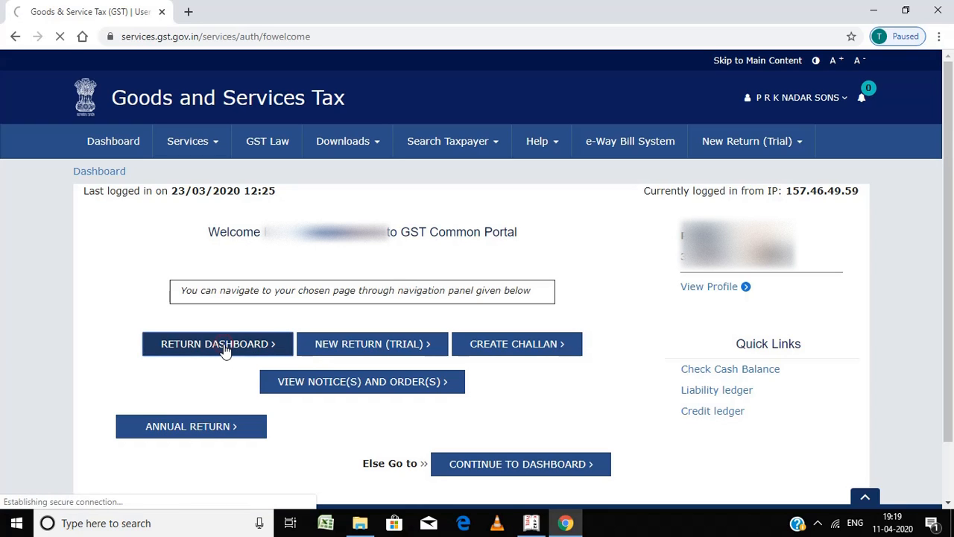
left_click(217, 343)
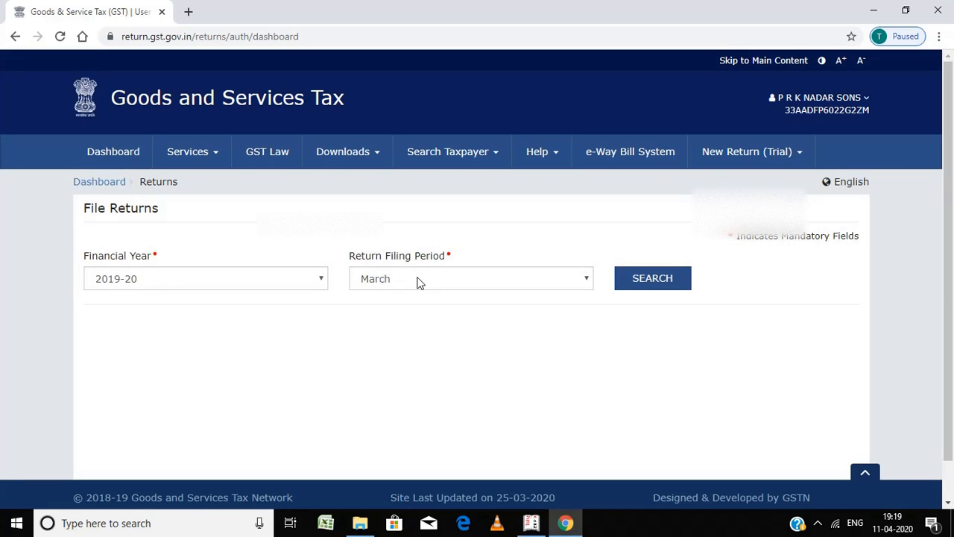
left_click(470, 278)
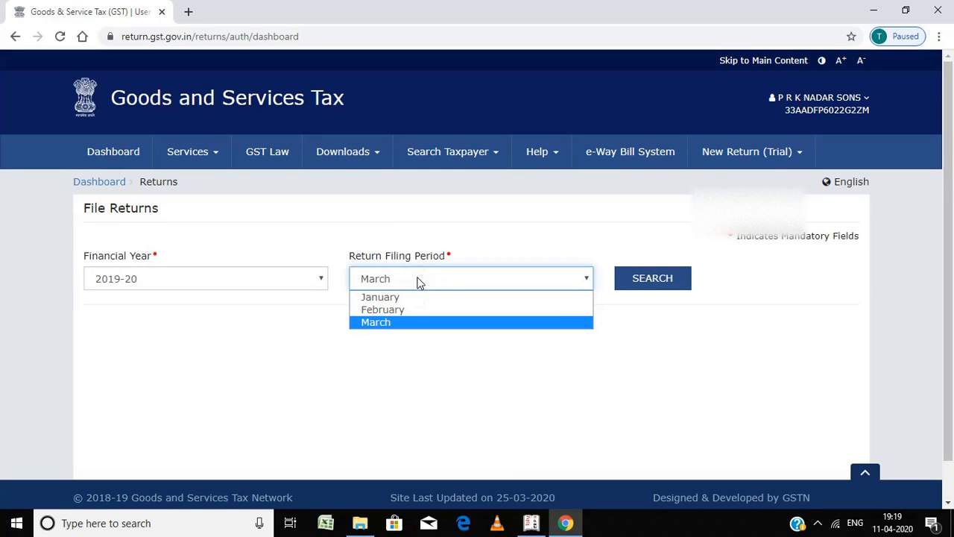
mouse_move(391, 328)
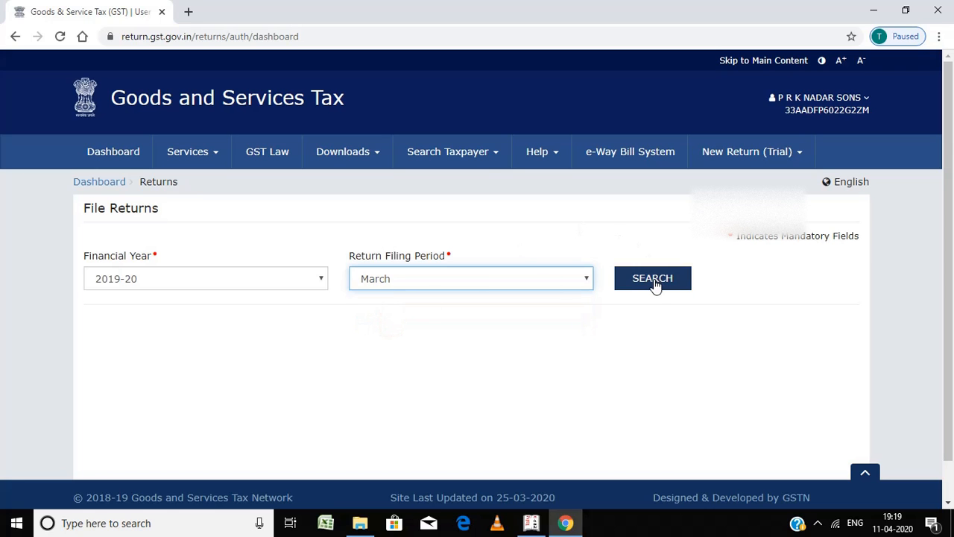
left_click(652, 278)
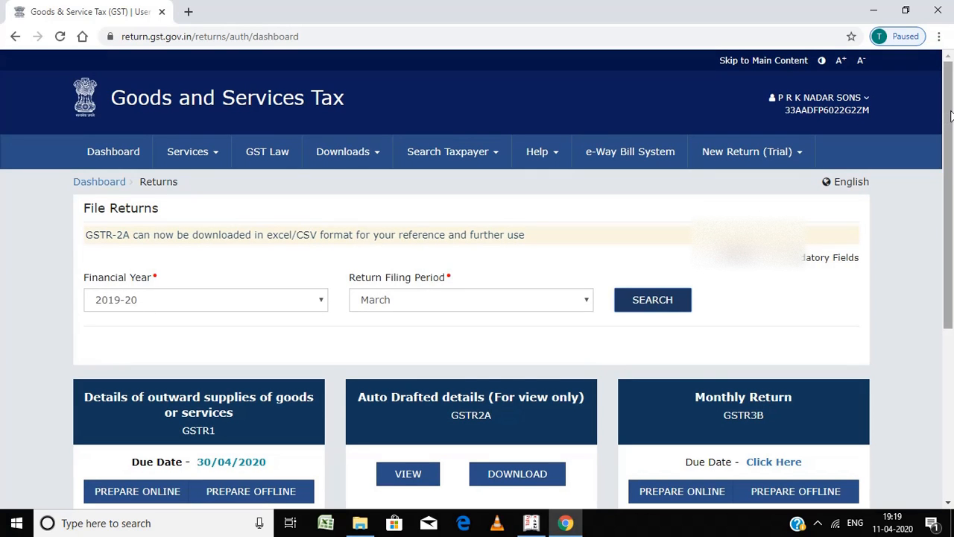
- Choose Prepare Offline on the GSTR1 return tile
scroll("down", 3)
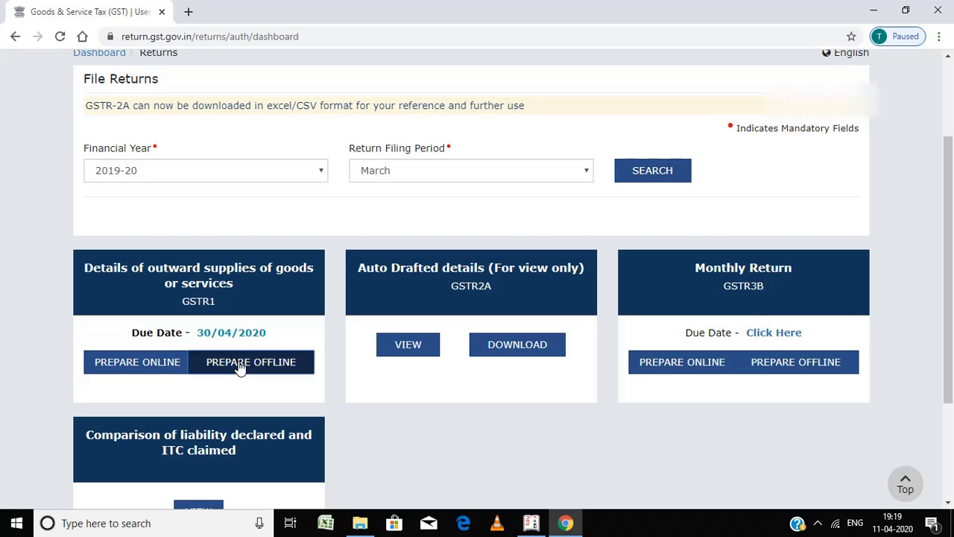
left_click(250, 361)
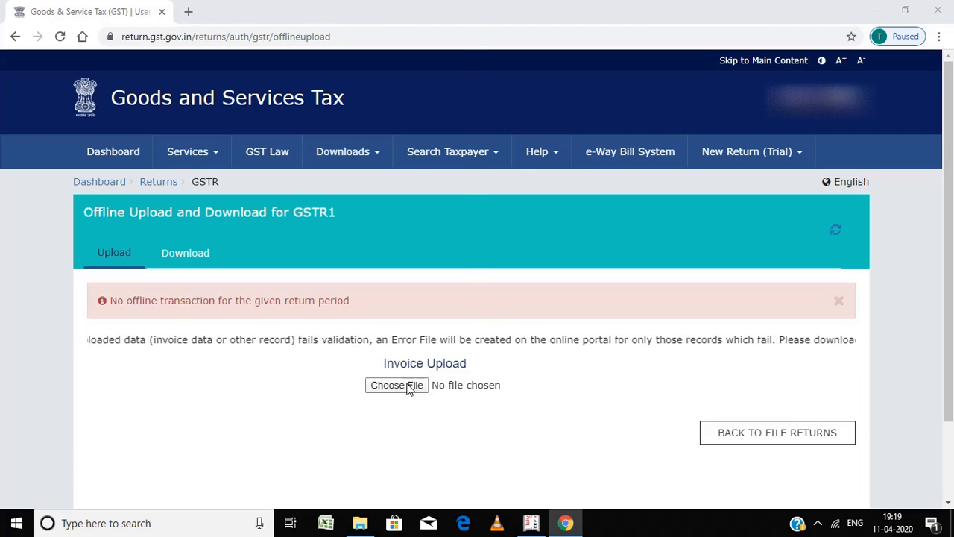
left_click(395, 384)
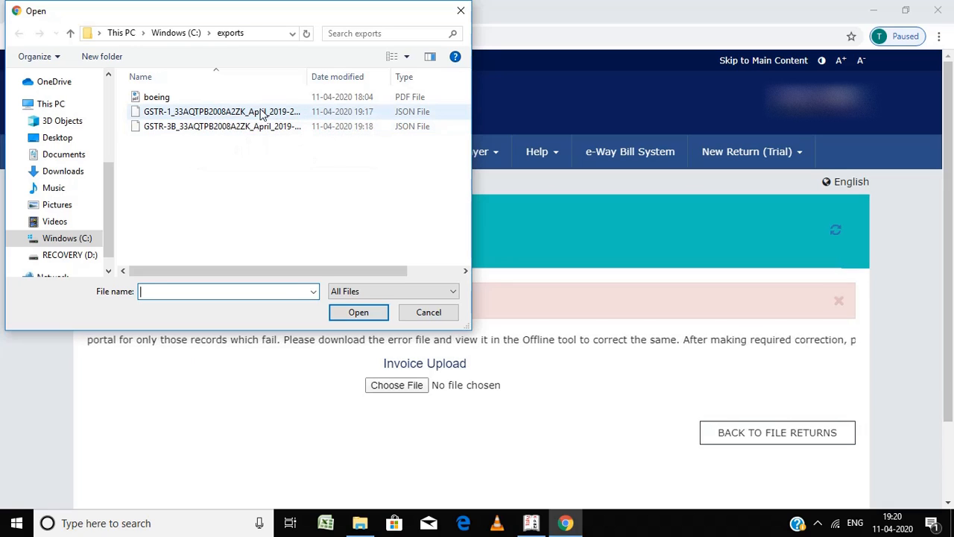
mouse_move(220, 111)
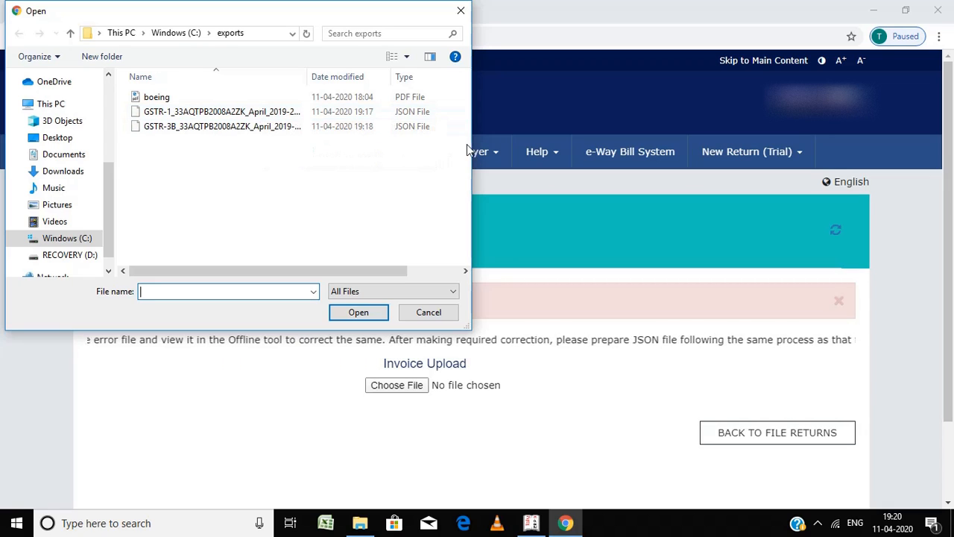
left_click(220, 111)
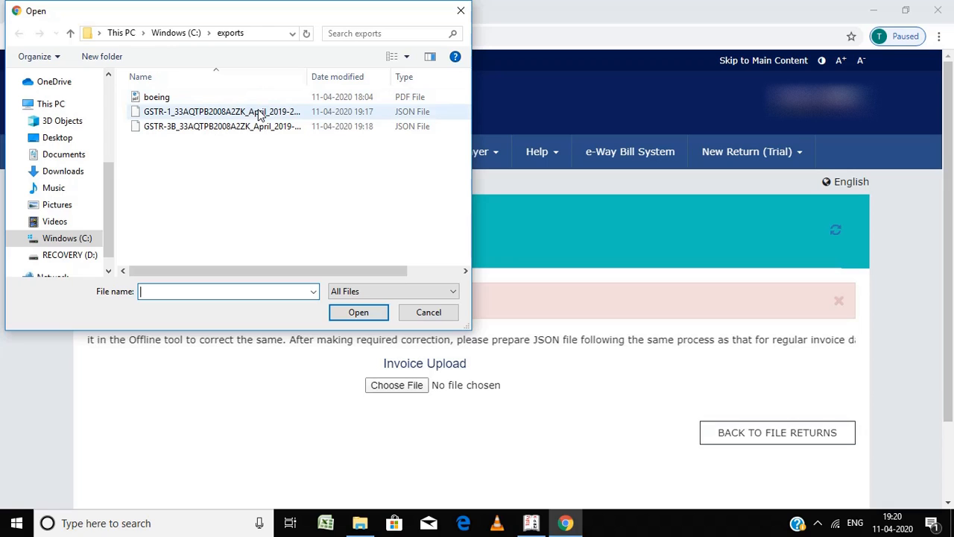
mouse_move(221, 111)
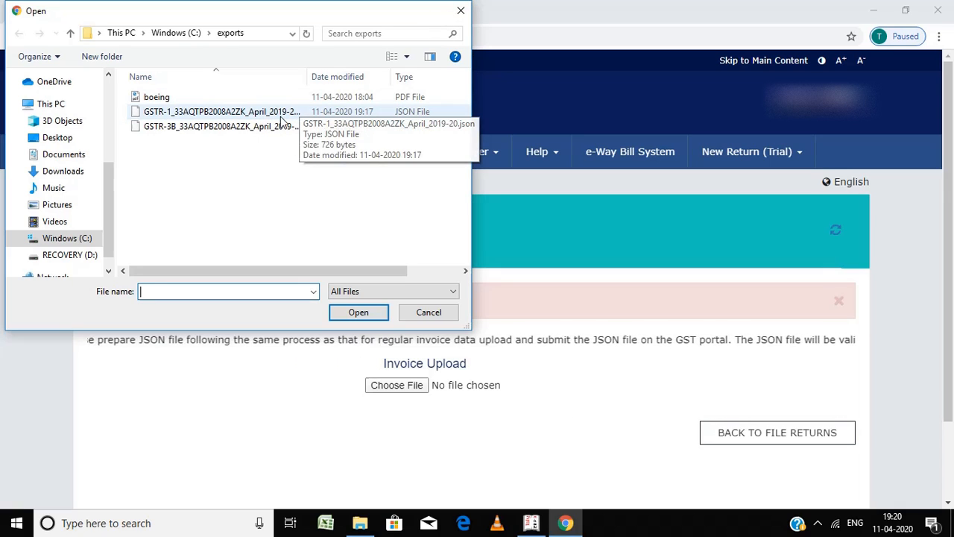
left_click(221, 111)
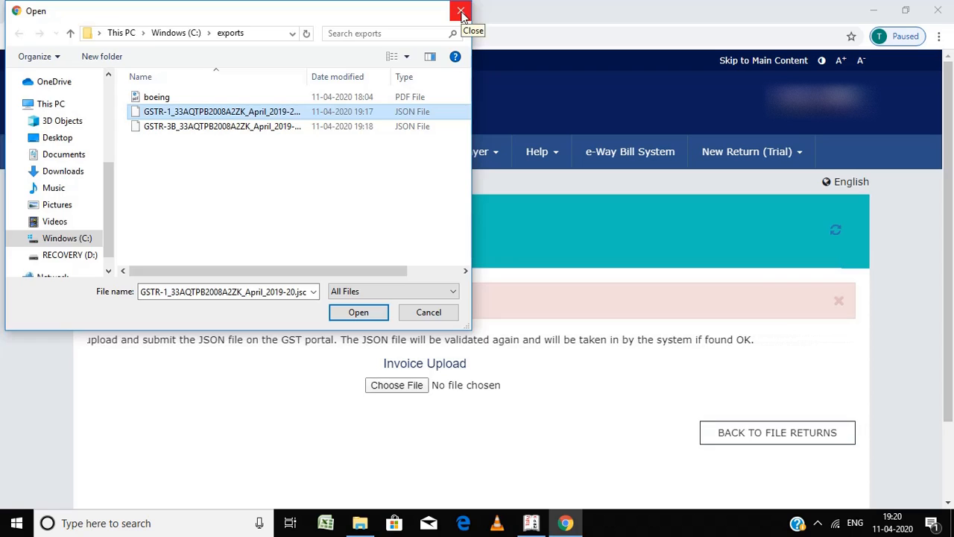
left_click(461, 12)
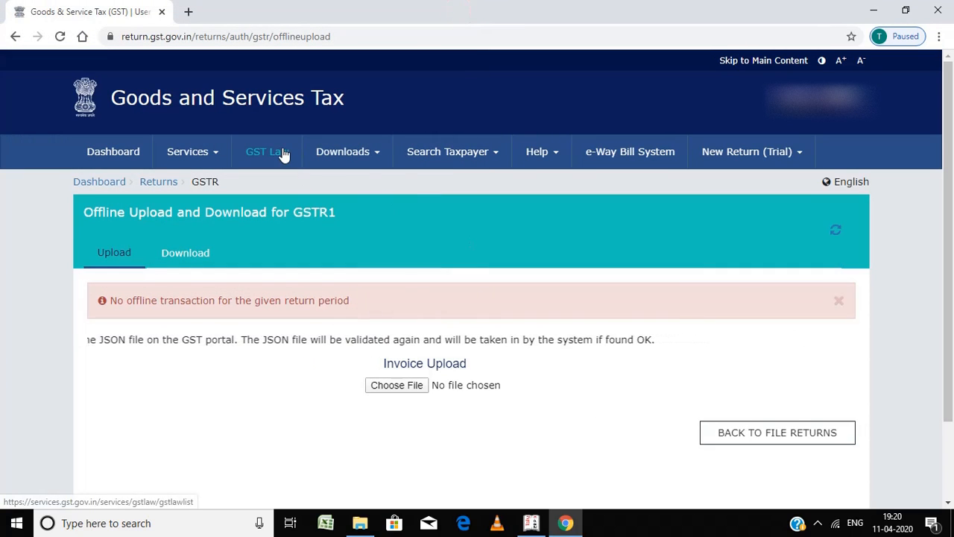
- Return to the dashboard, search File Returns, and choose Prepare Offline on GSTR3B
left_click(99, 181)
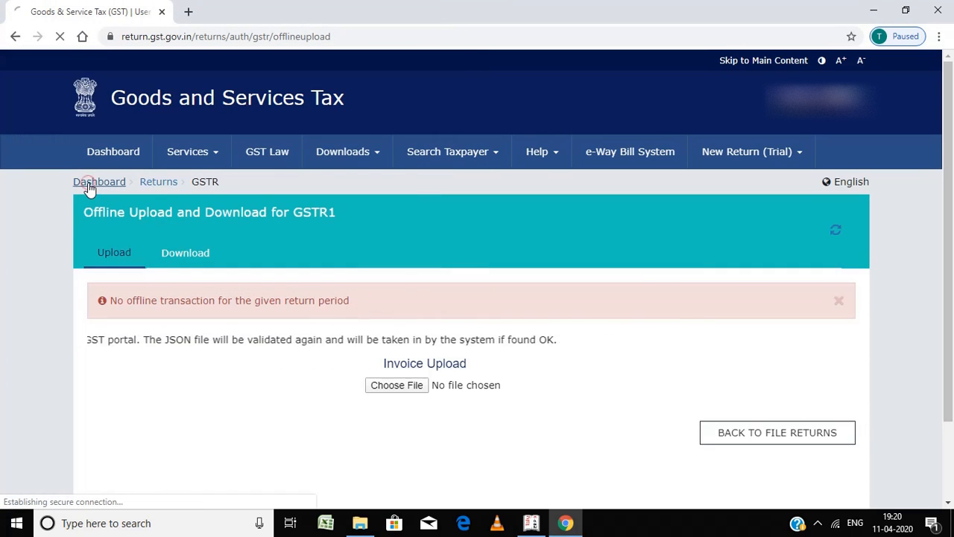
left_click(99, 181)
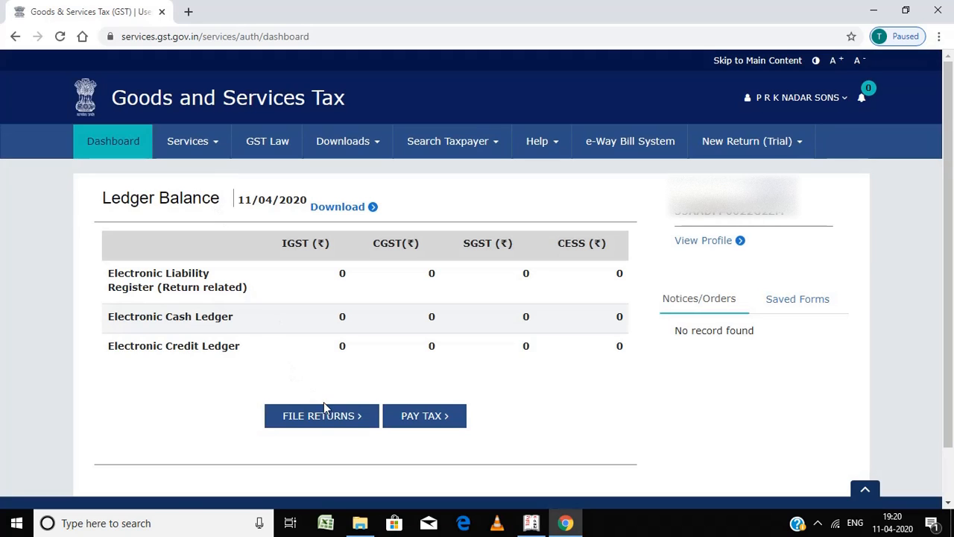
left_click(321, 415)
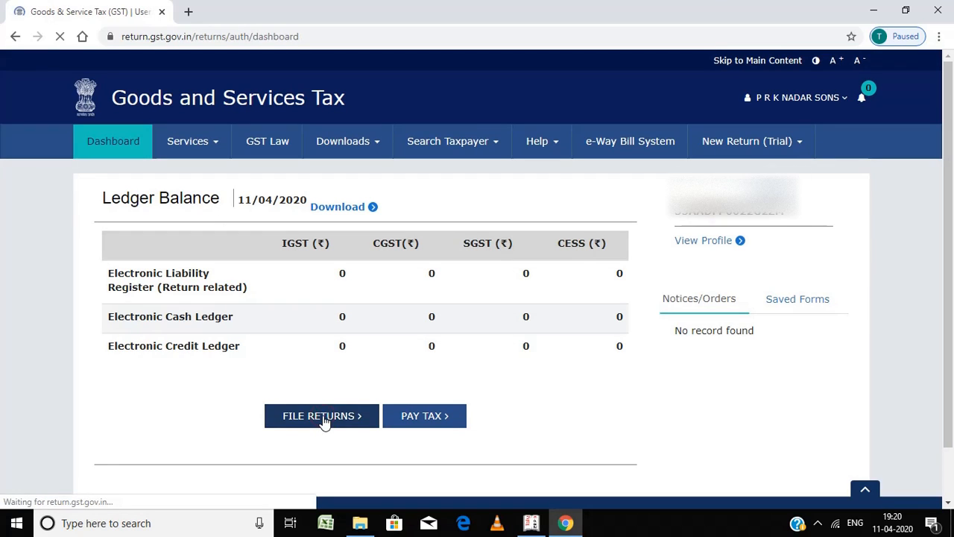
left_click(322, 415)
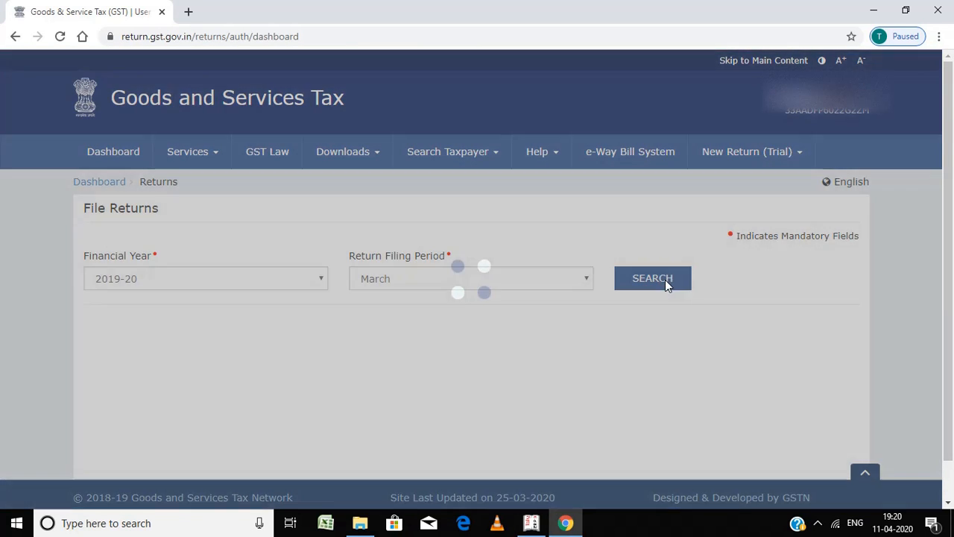
left_click(652, 278)
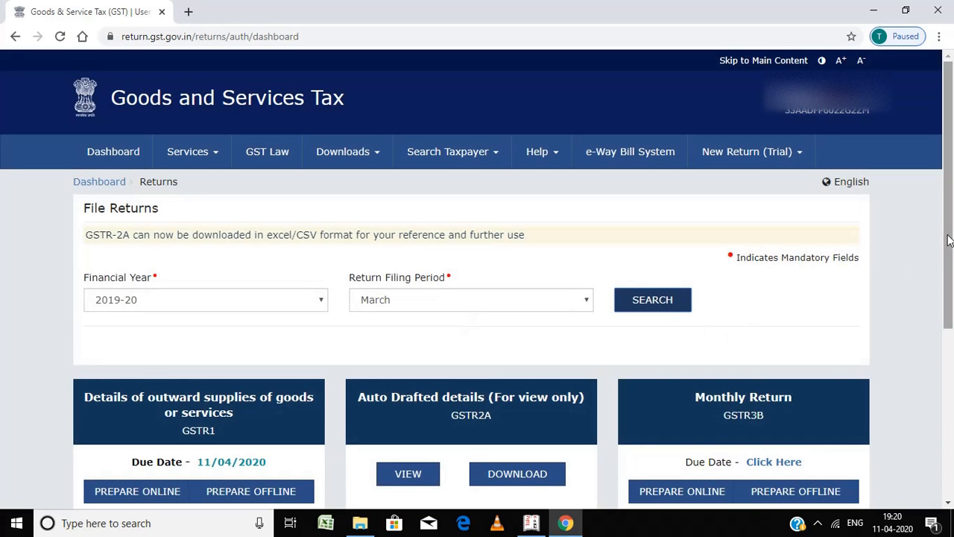
scroll("down", 3)
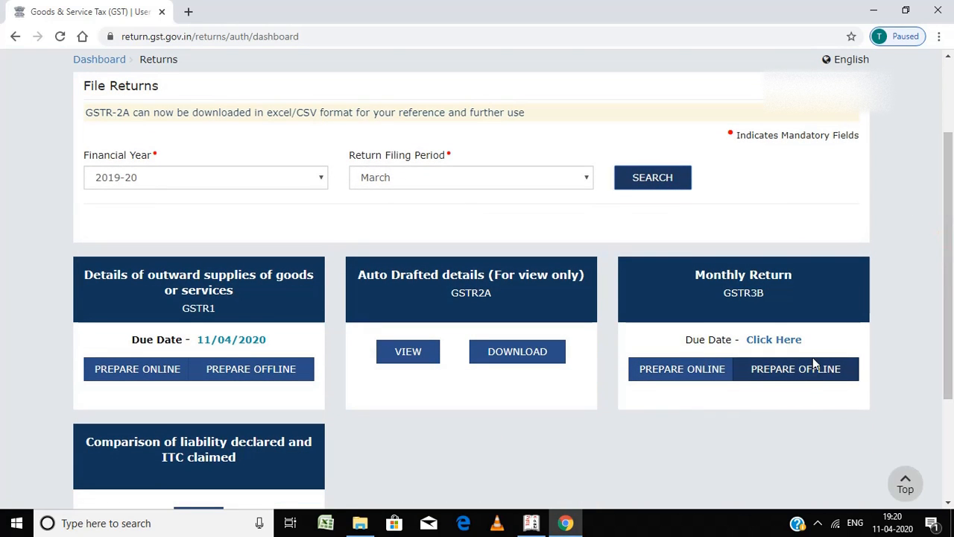
left_click(795, 368)
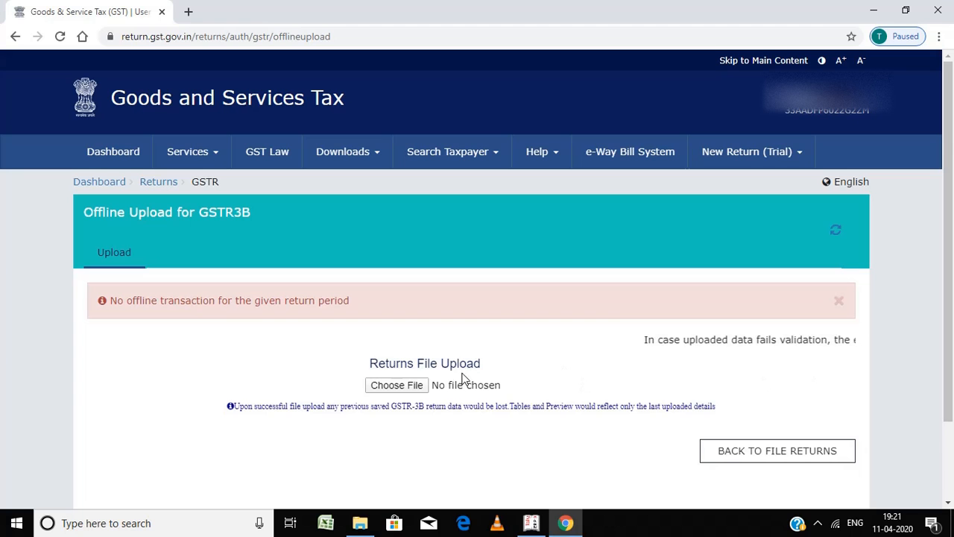
- Pick the GSTR-3B April 2019-20 JSON file from C:\exports for upload
left_click(395, 384)
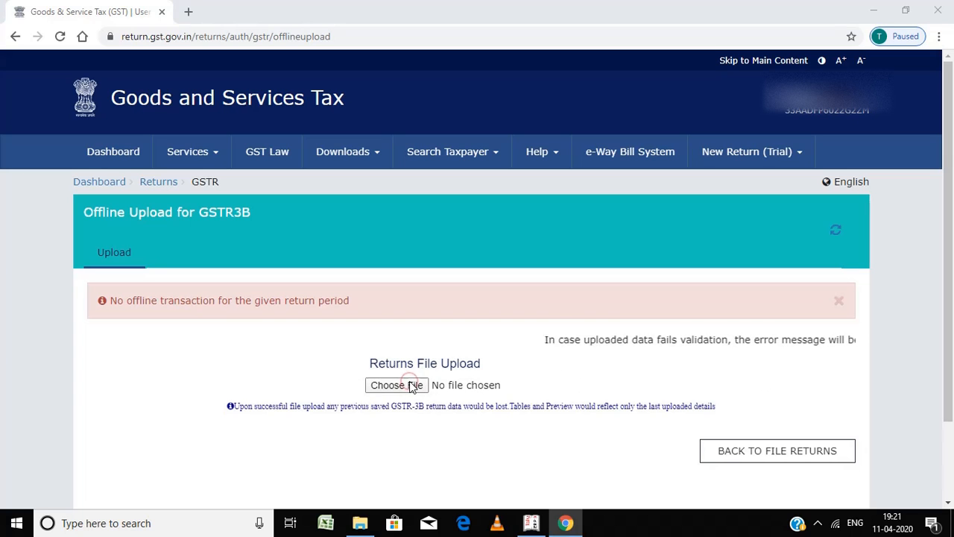
left_click(395, 385)
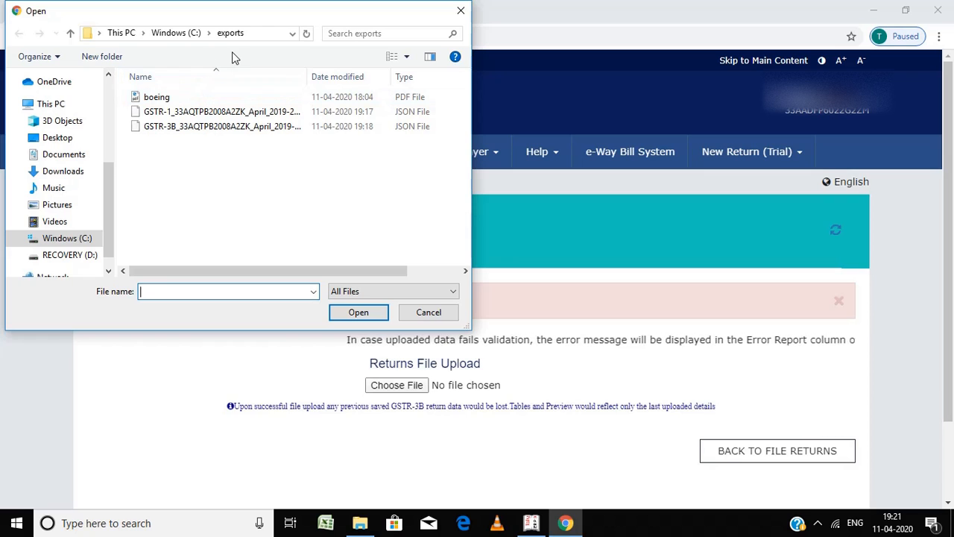
left_click(223, 33)
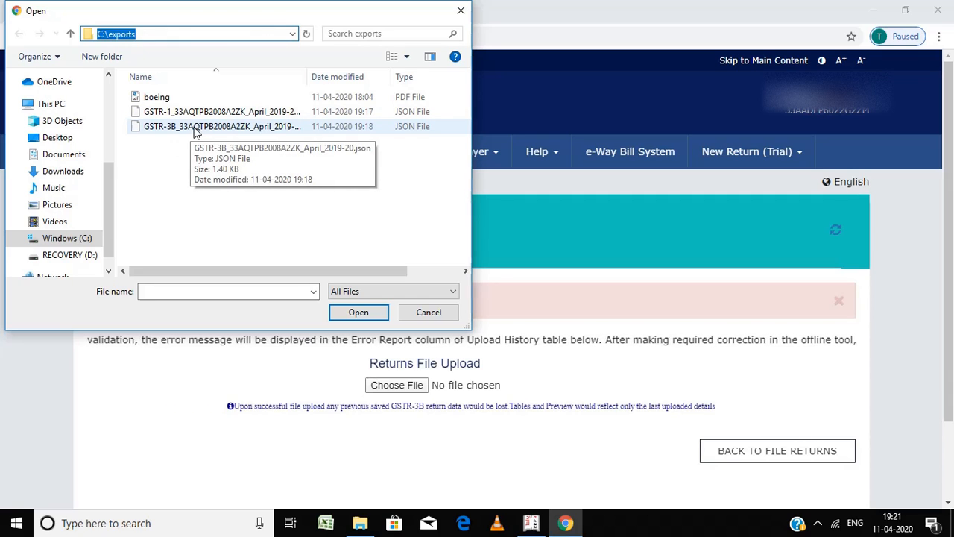
left_click(221, 126)
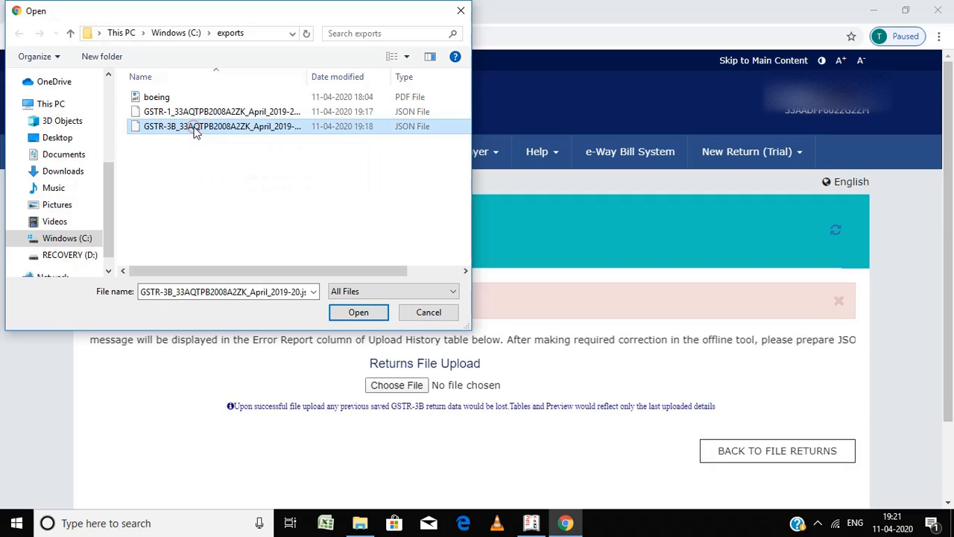